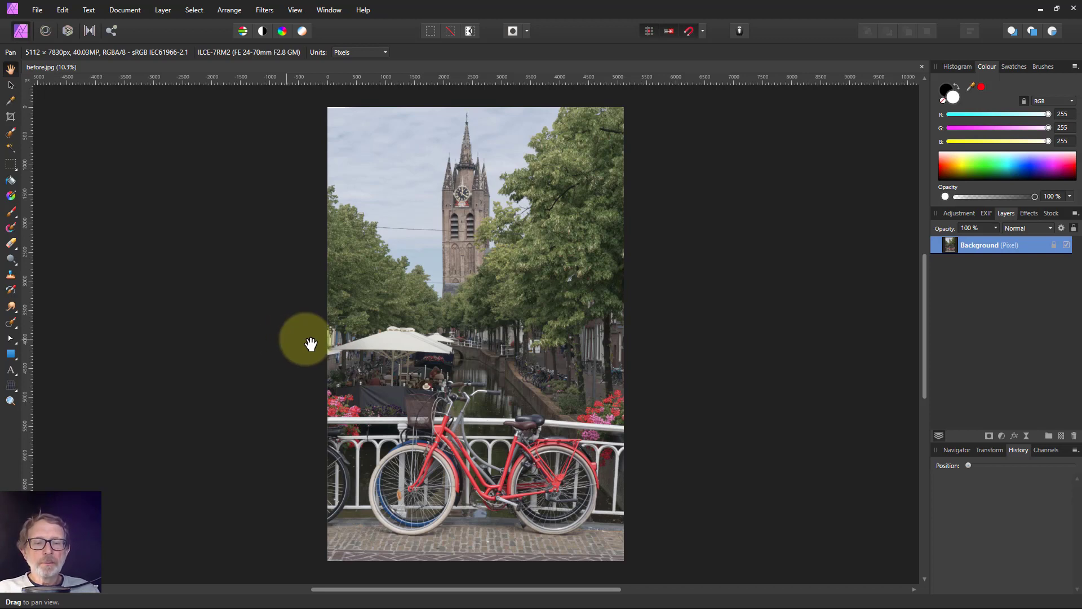
mouse_move(290, 345)
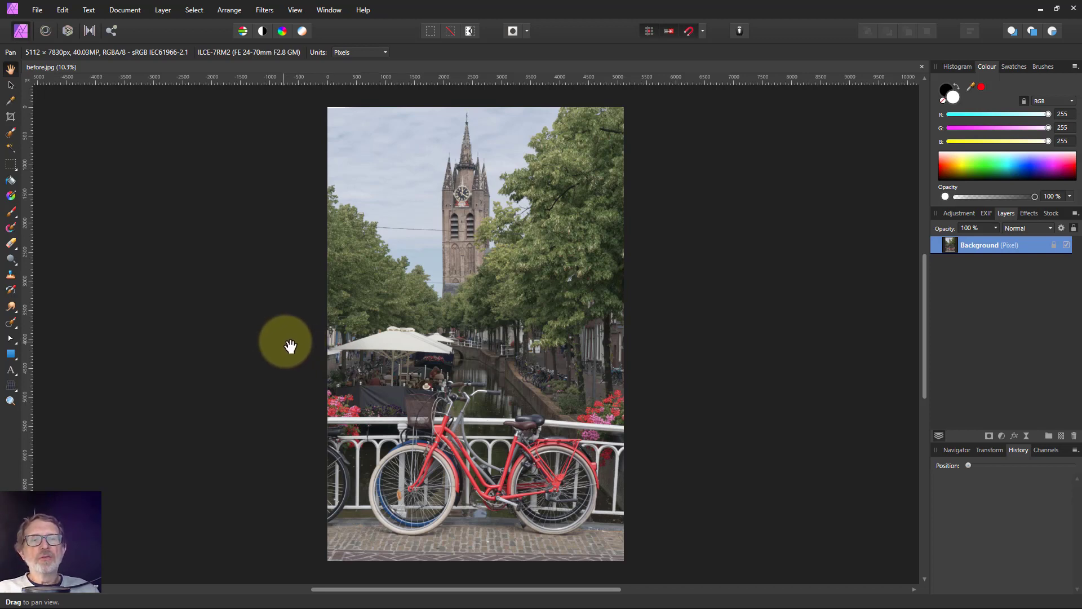
mouse_move(285, 353)
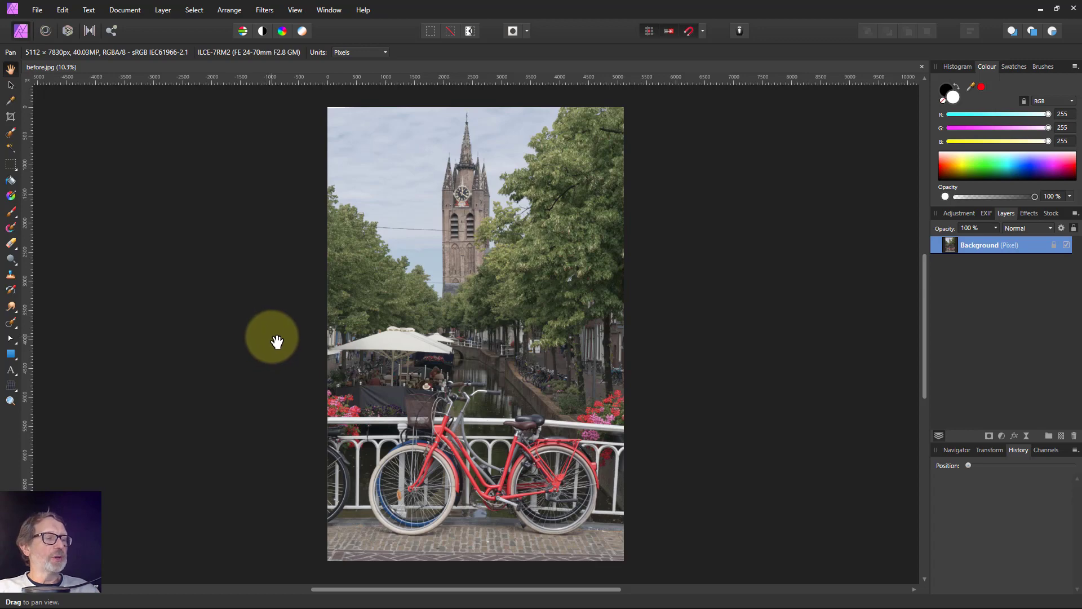
mouse_move(850, 463)
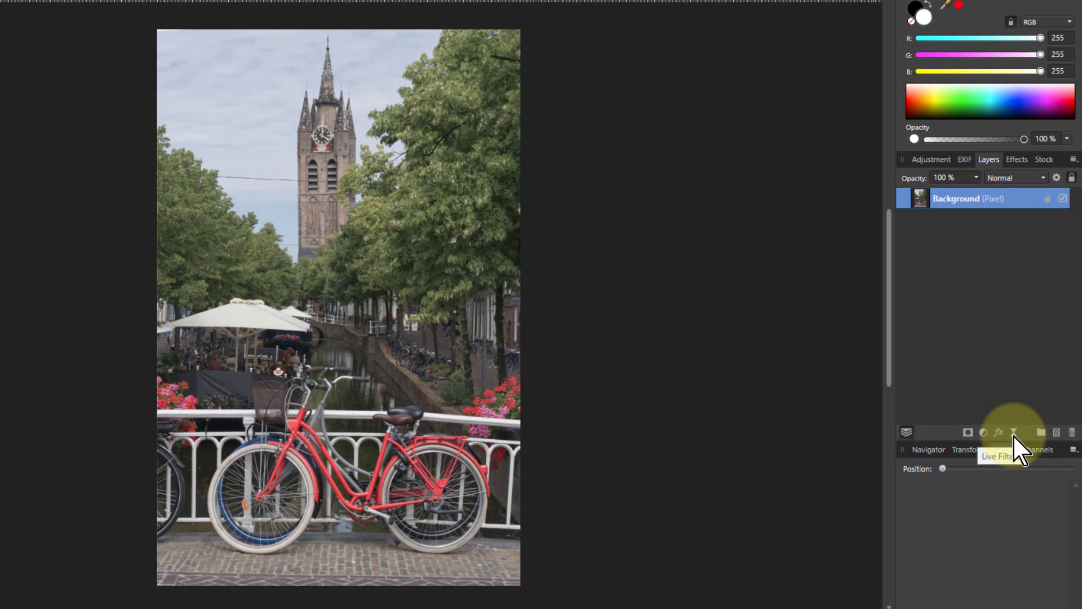
Step: Attach a Live Clarity filter from the Sharpen section to the background layer
left_click(998, 431)
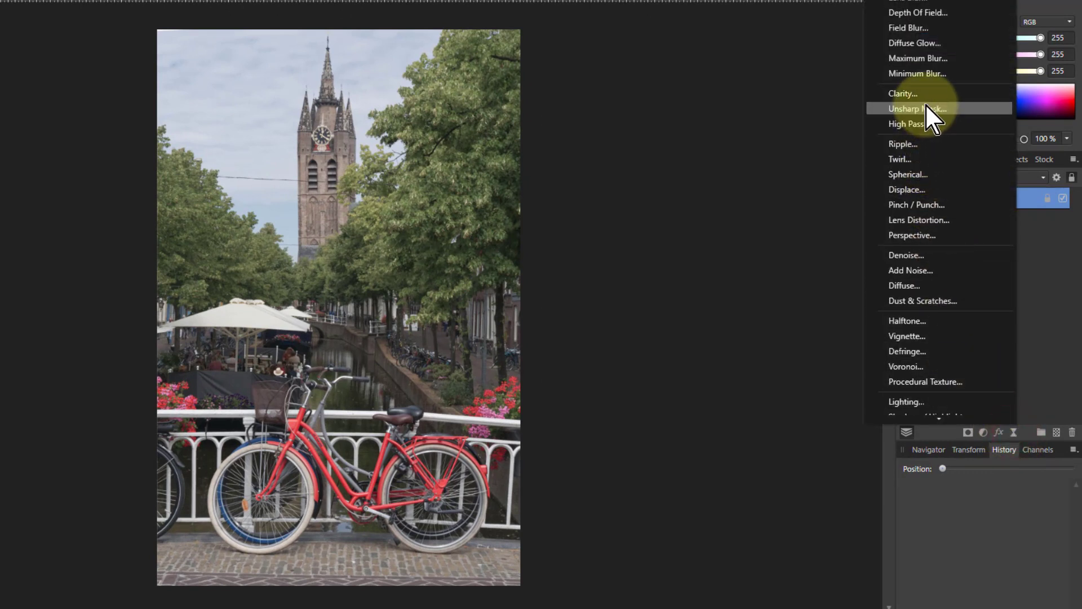
left_click(902, 94)
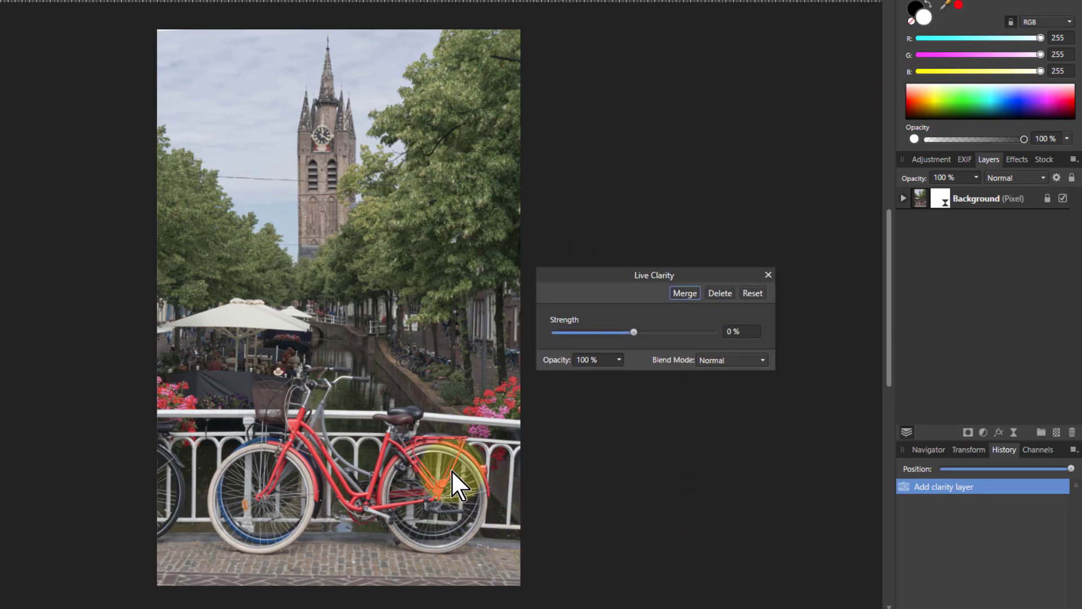
Step: Zoom into the canal water and raise the Clarity strength to 100%
left_click_drag(455, 484, 365, 397)
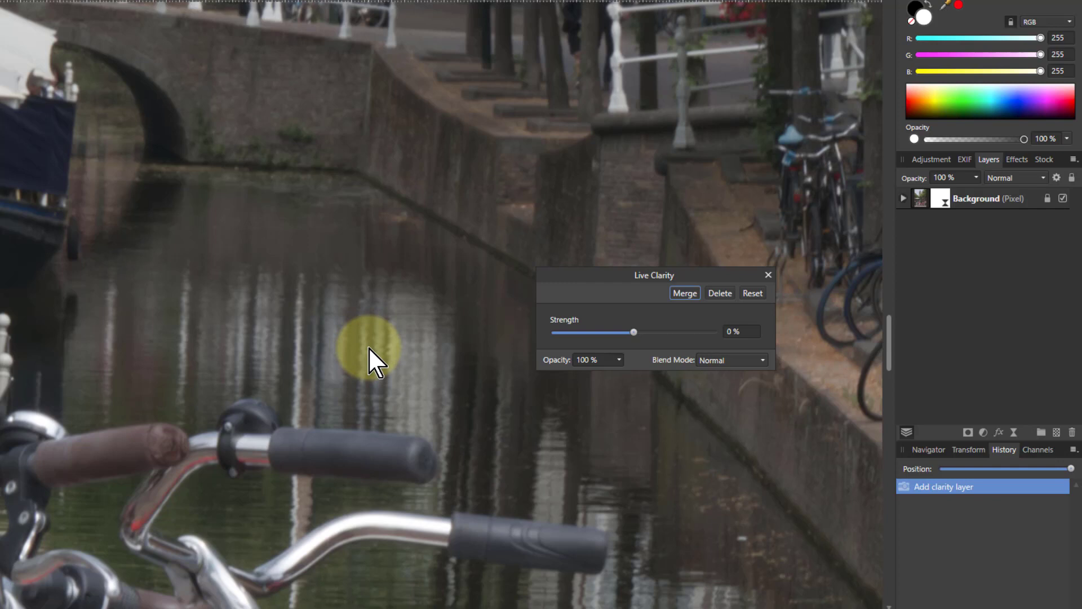
mouse_move(354, 386)
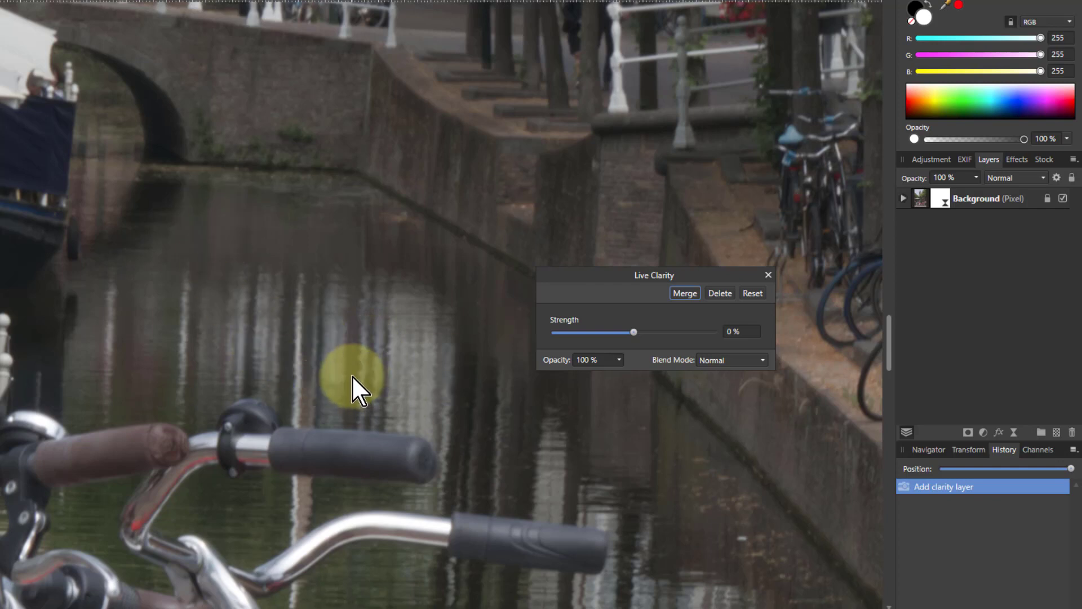
mouse_move(328, 383)
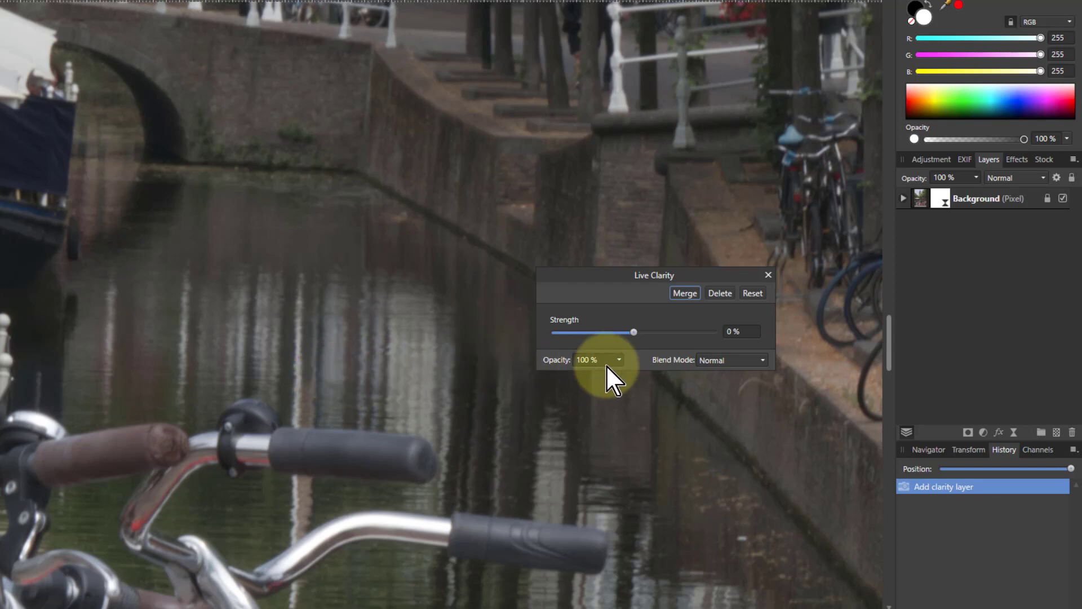
left_click_drag(633, 332, 657, 331)
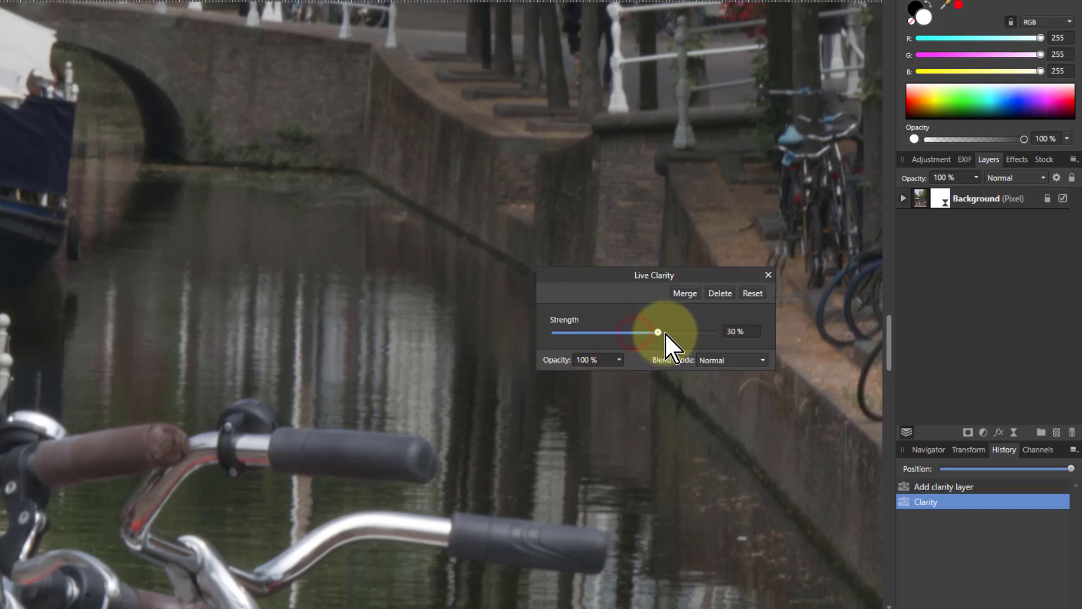
left_click_drag(657, 332, 715, 331)
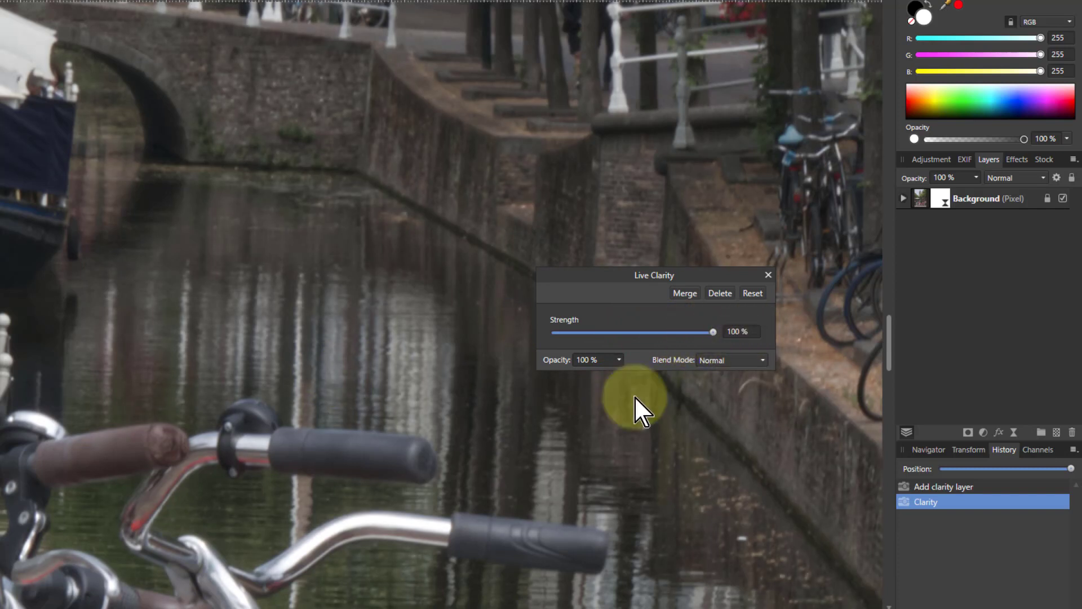
mouse_move(297, 325)
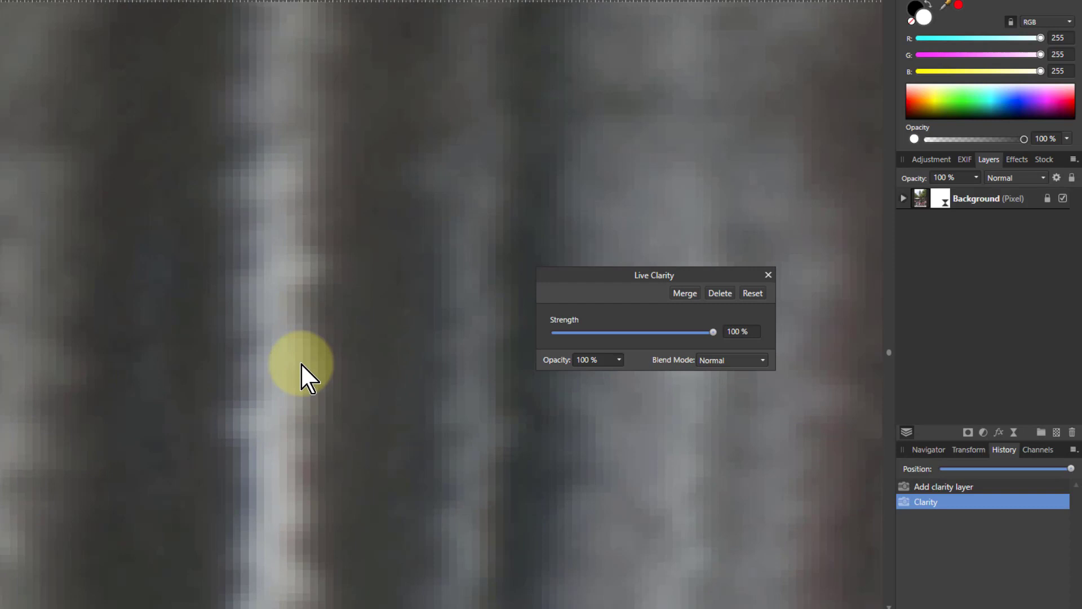
left_click_drag(712, 331, 697, 331)
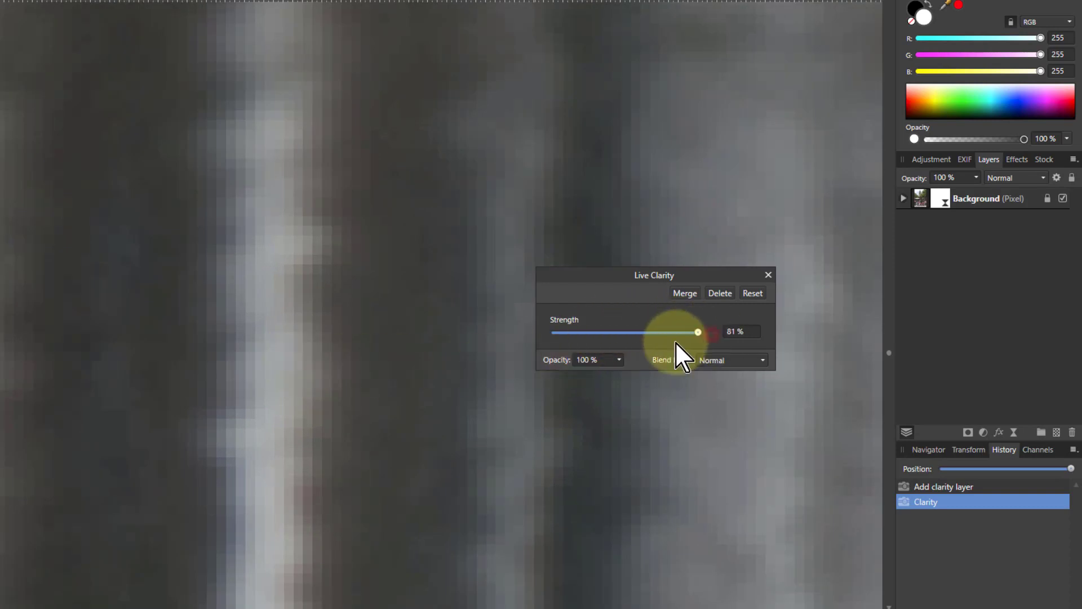
left_click_drag(697, 332, 630, 333)
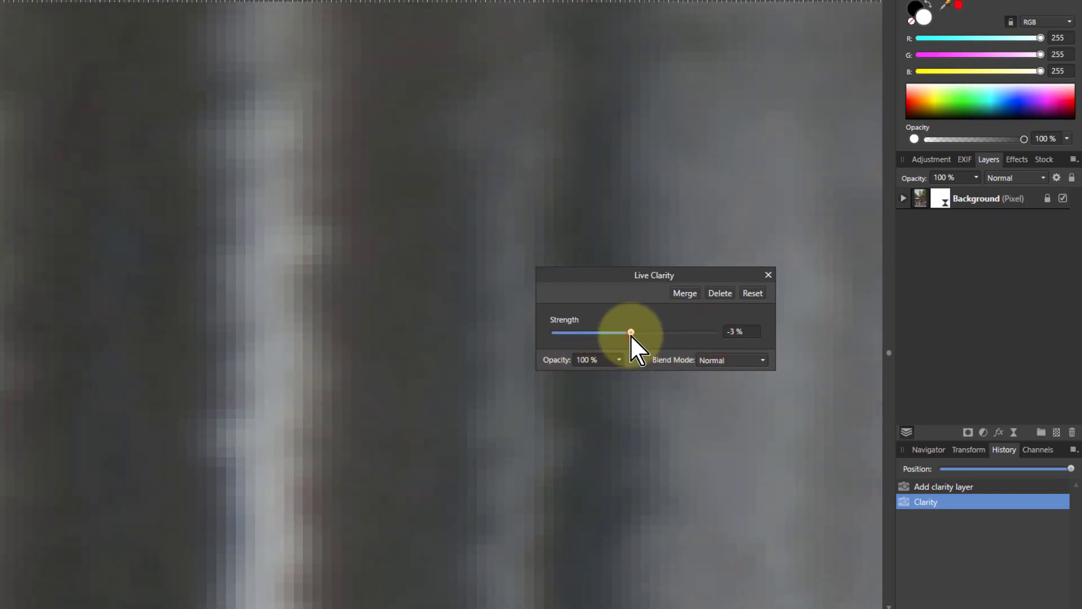
left_click_drag(629, 334, 645, 334)
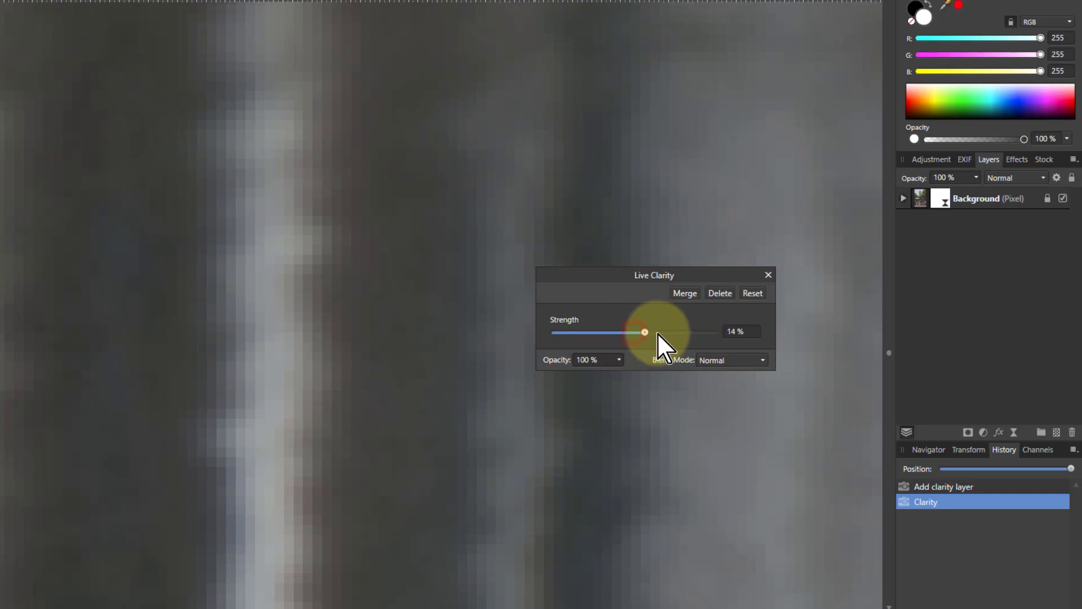
left_click_drag(645, 334, 711, 333)
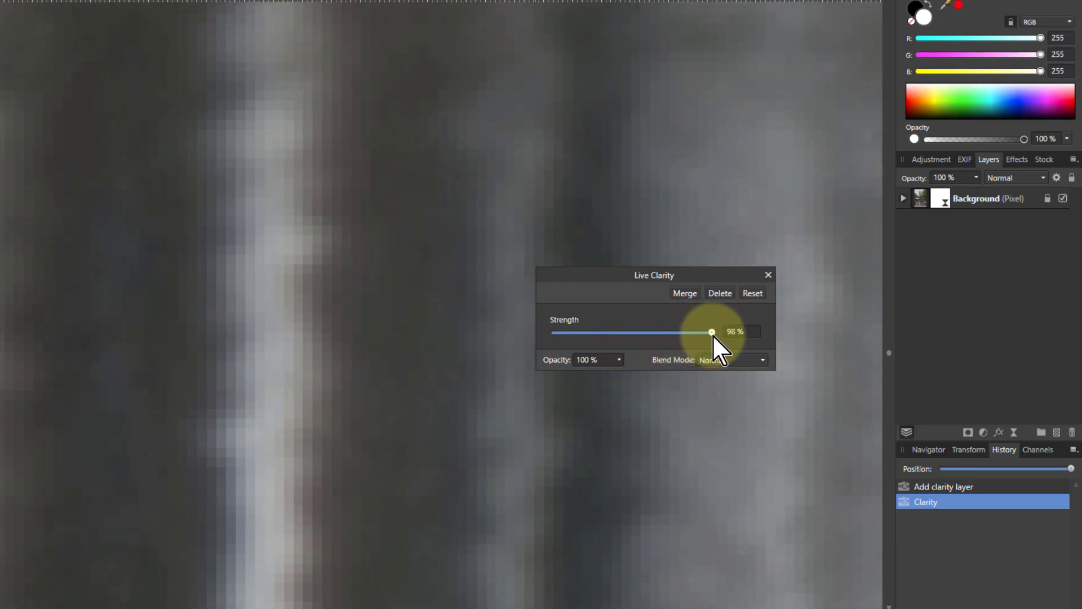
left_click_drag(712, 331, 715, 332)
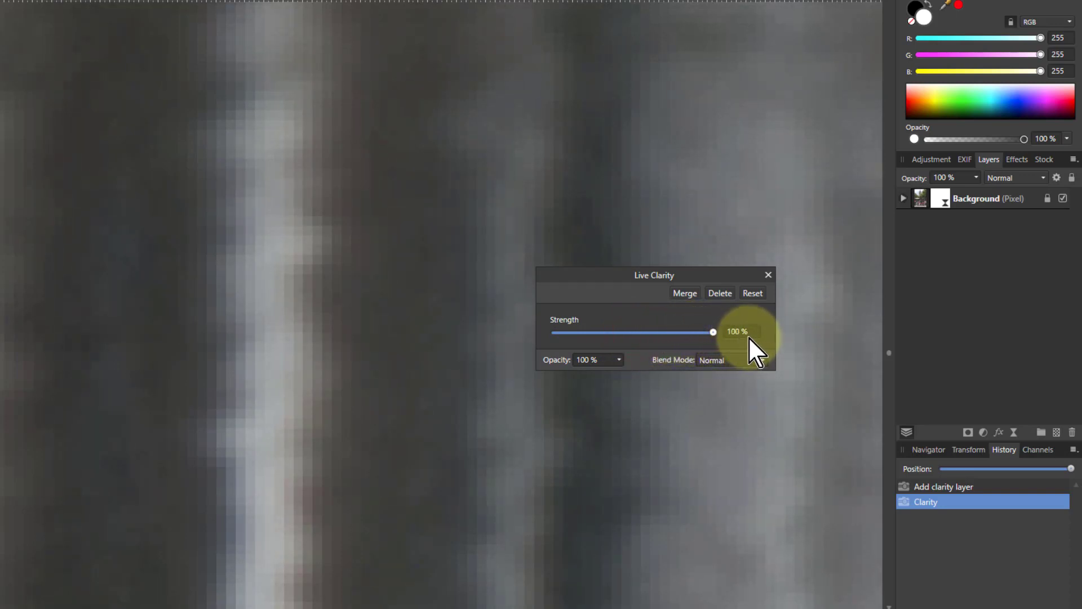
mouse_move(228, 328)
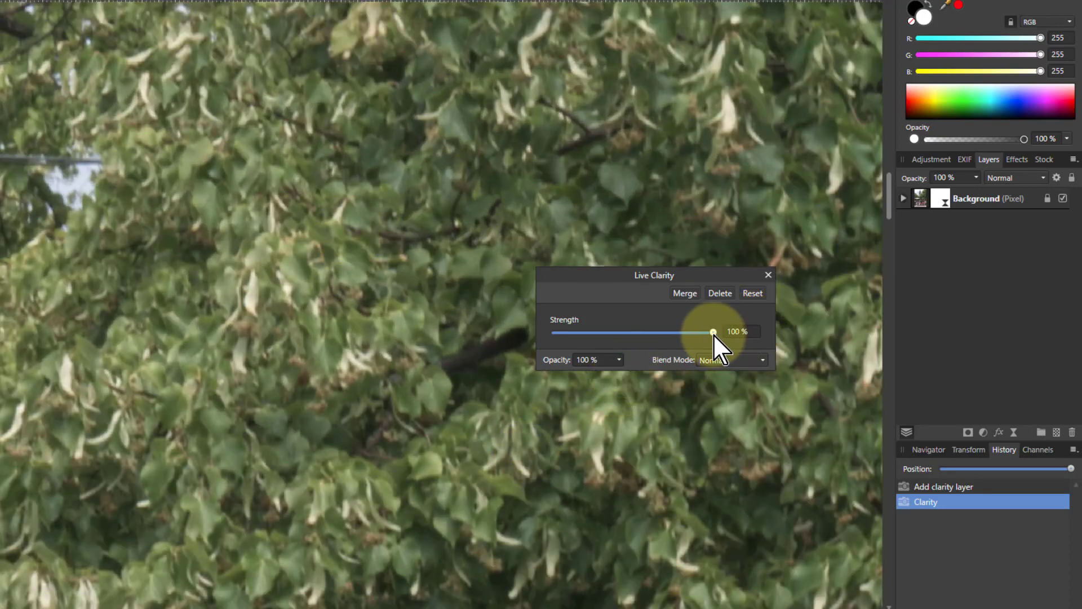
left_click_drag(715, 332, 552, 331)
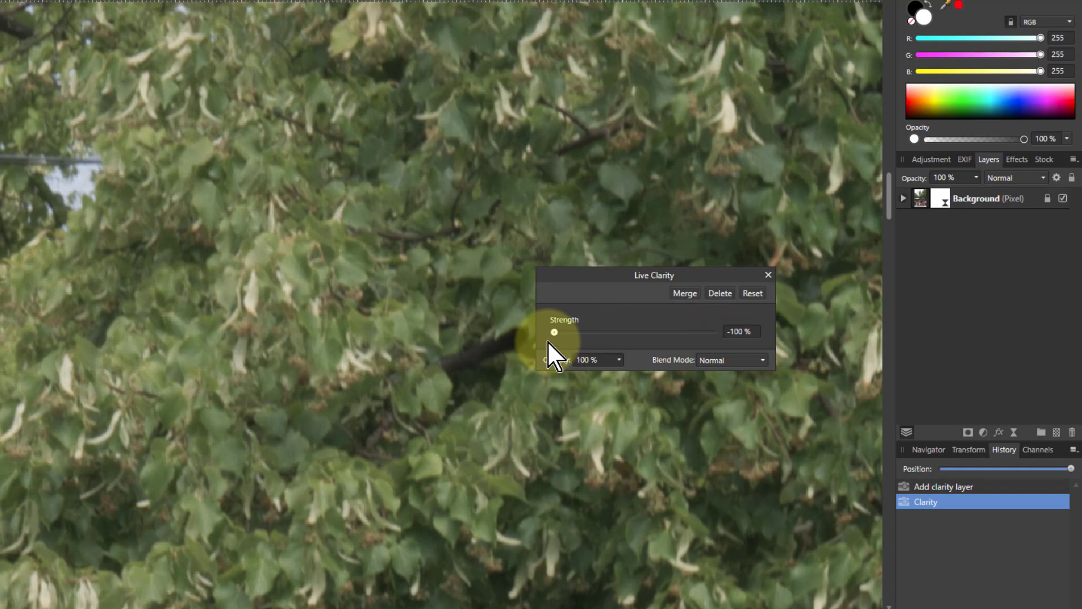
left_click_drag(553, 332, 715, 332)
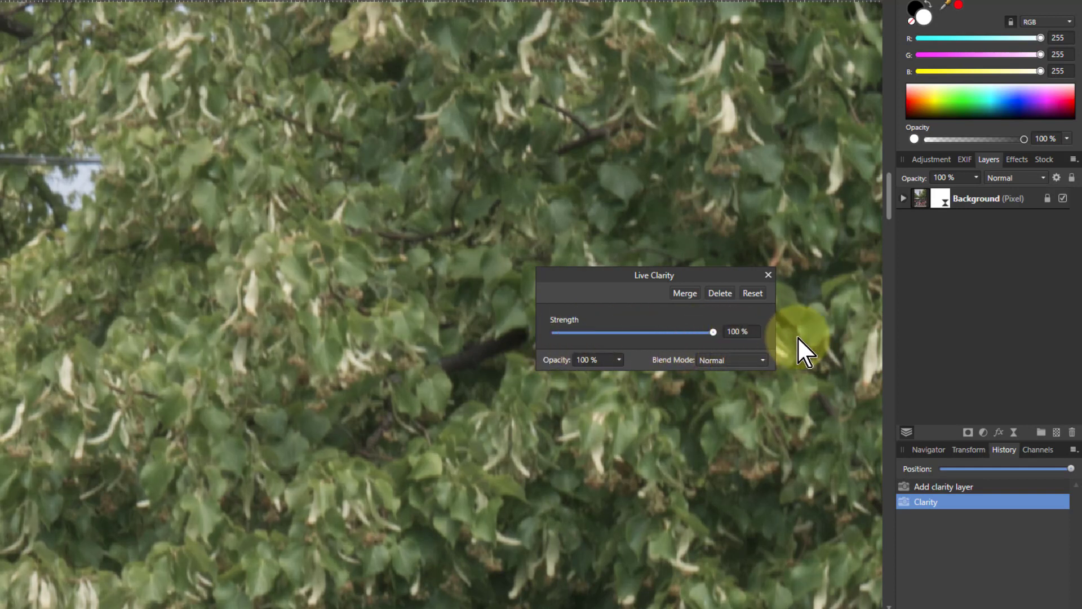
left_click_drag(714, 331, 627, 332)
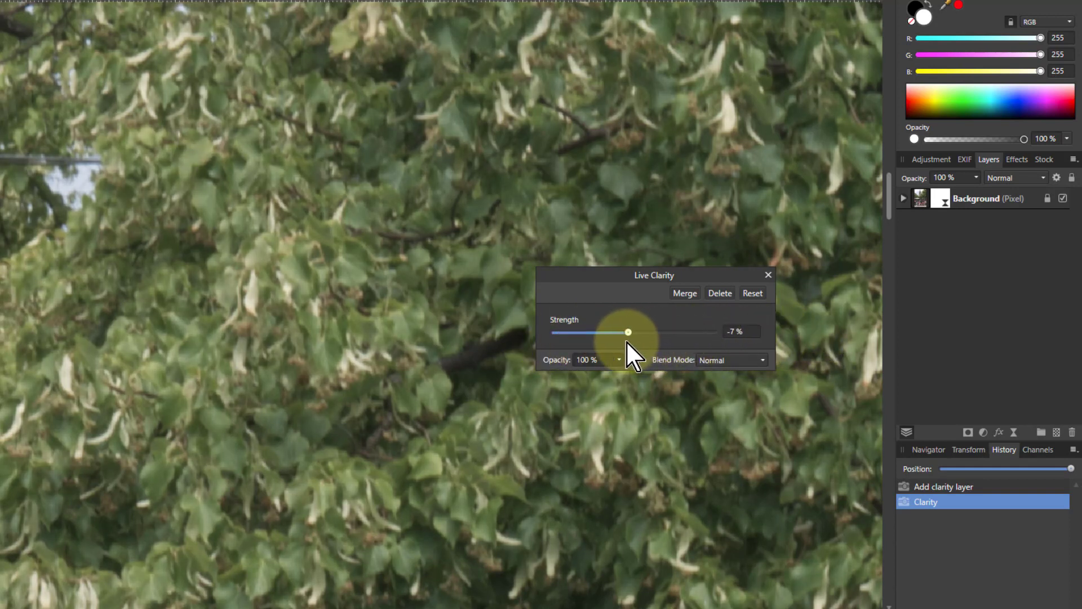
left_click_drag(628, 331, 626, 331)
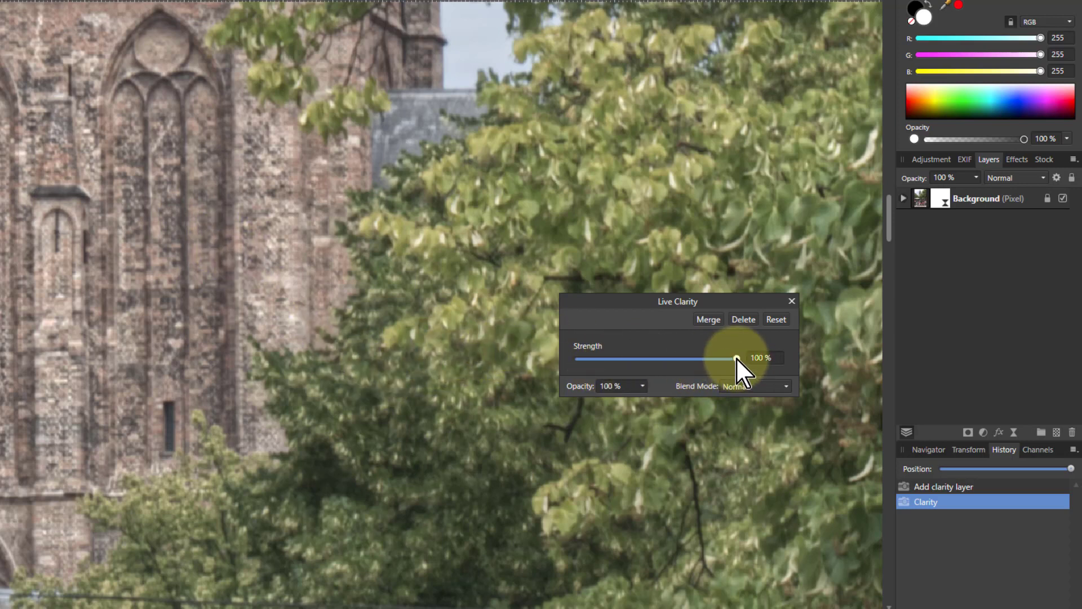
Step: Fine-tune the Clarity strength between about 50% and 85% while watching the foliage
left_click_drag(736, 359, 724, 358)
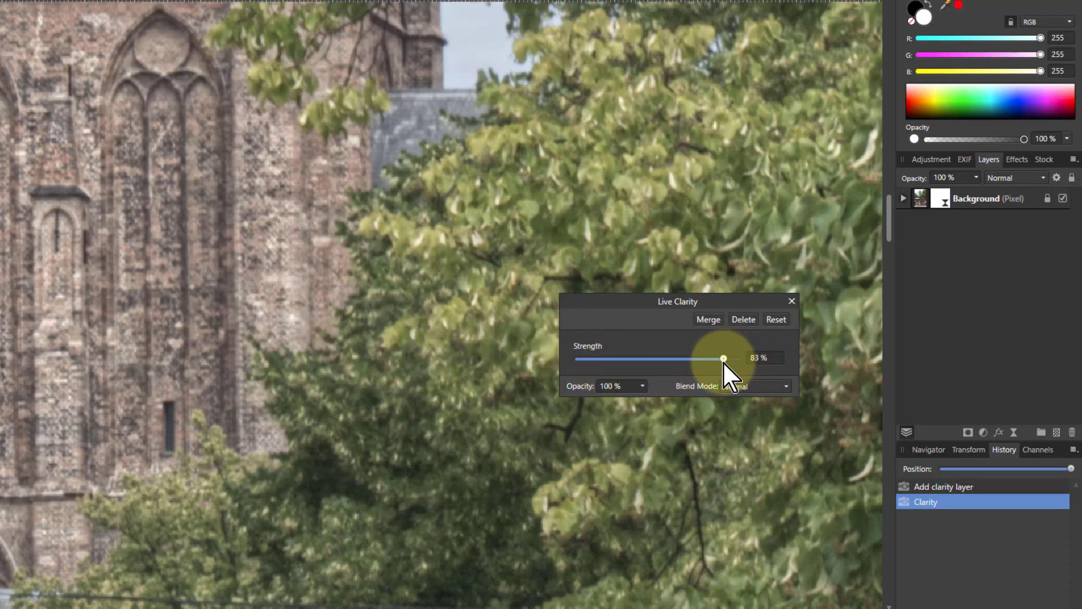
left_click_drag(723, 358, 697, 358)
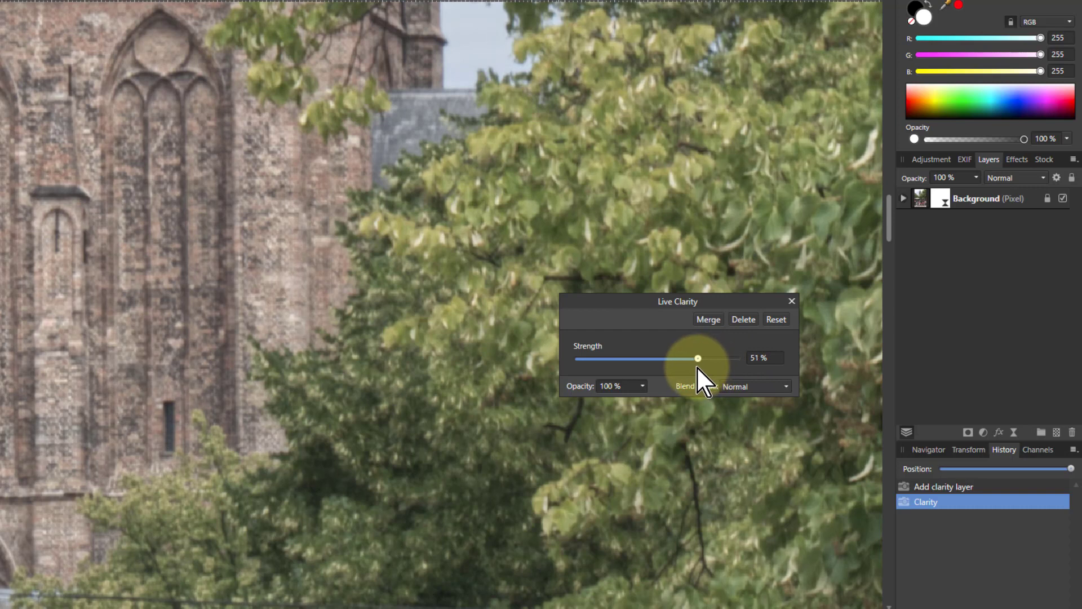
left_click_drag(697, 359, 725, 359)
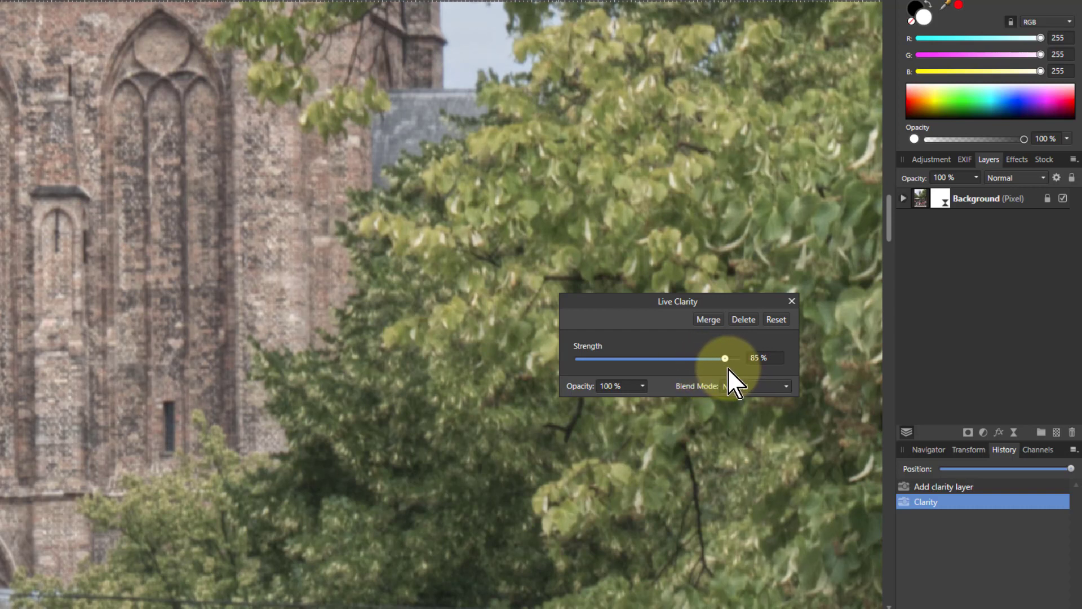
left_click_drag(725, 358, 704, 359)
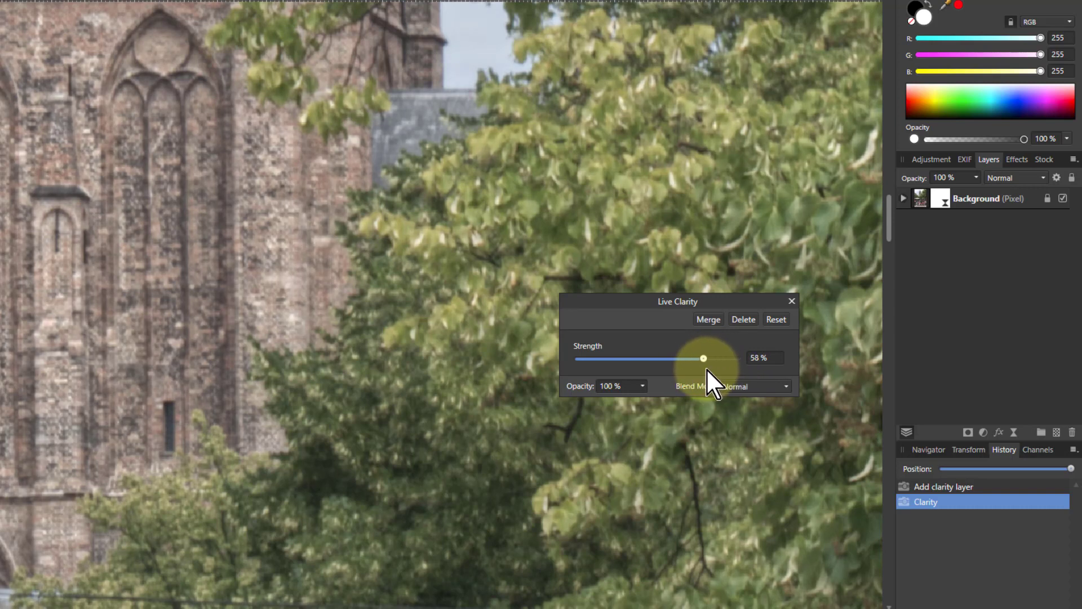
left_click_drag(702, 357, 725, 357)
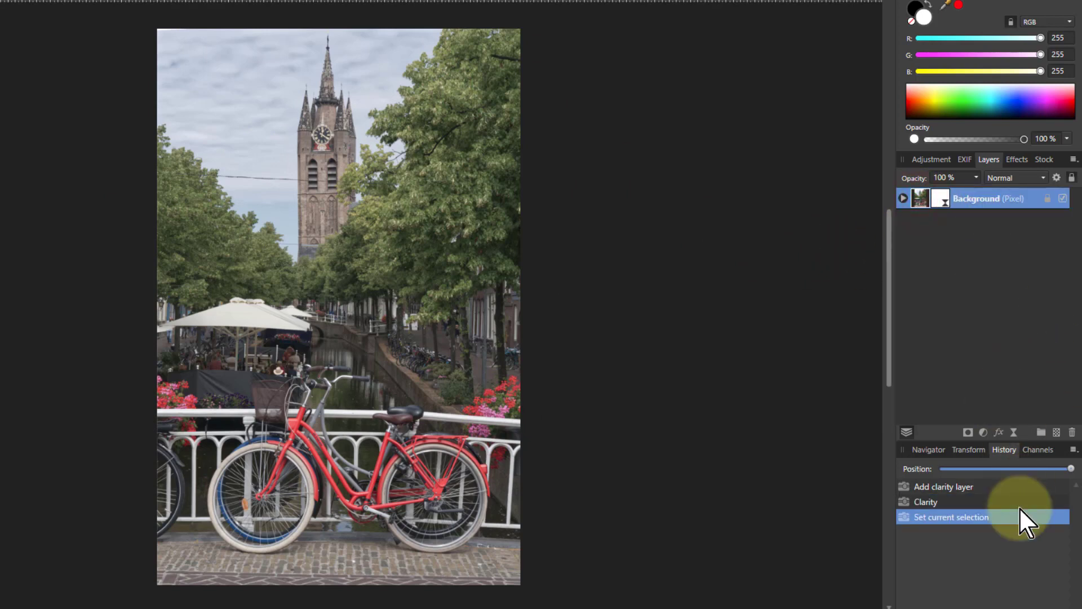
mouse_move(982, 432)
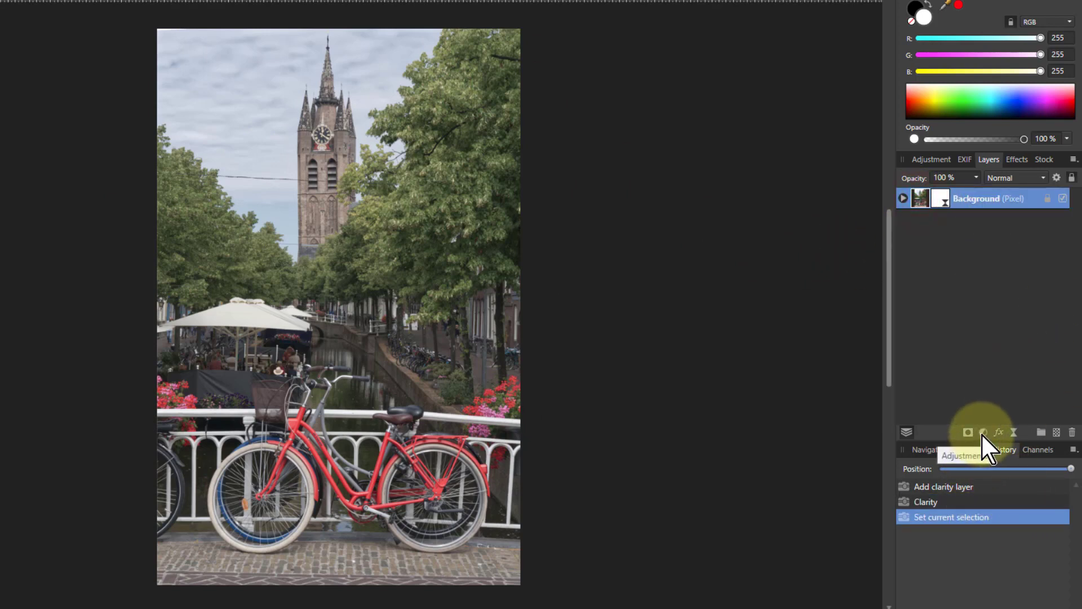
Step: Bring up the Adjustments list from the Layers panel
left_click(983, 432)
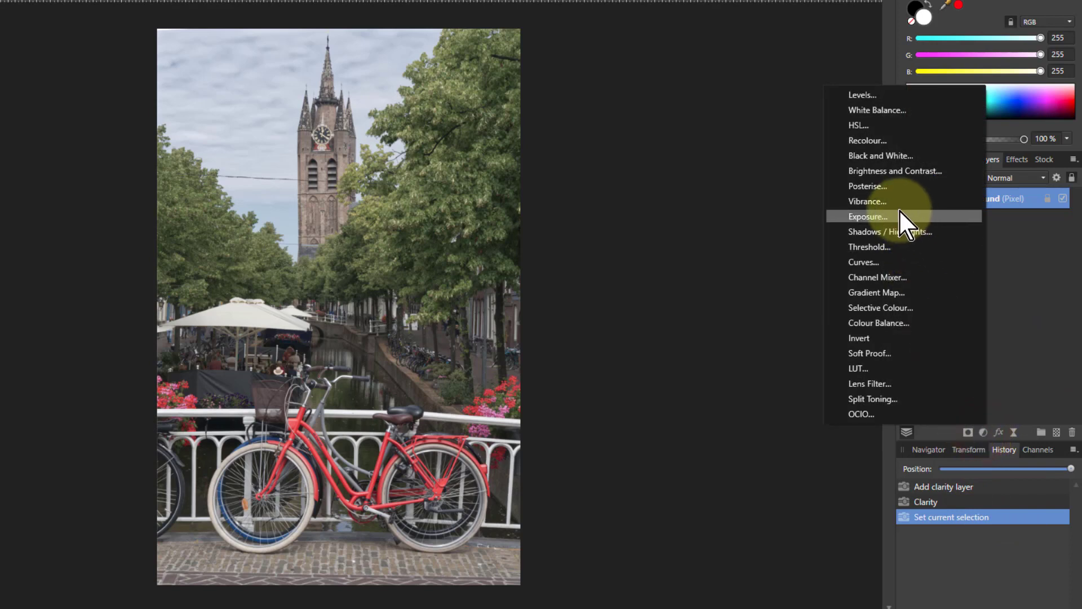
Step: Add a Vibrance adjustment and toggle vibrance between 100% and 0% to compare
left_click(867, 201)
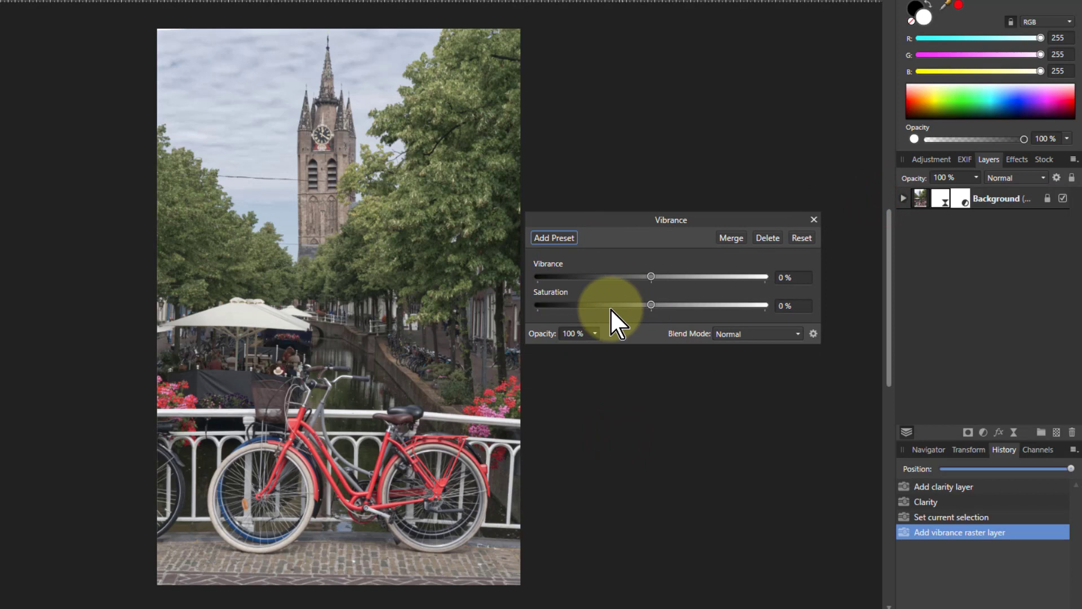
mouse_move(566, 318)
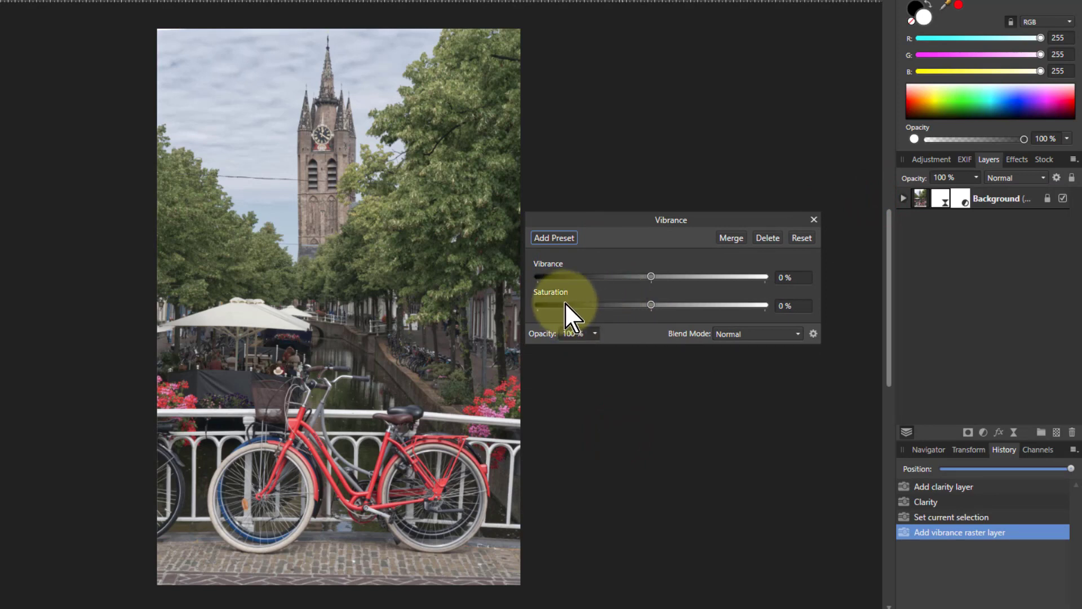
mouse_move(703, 311)
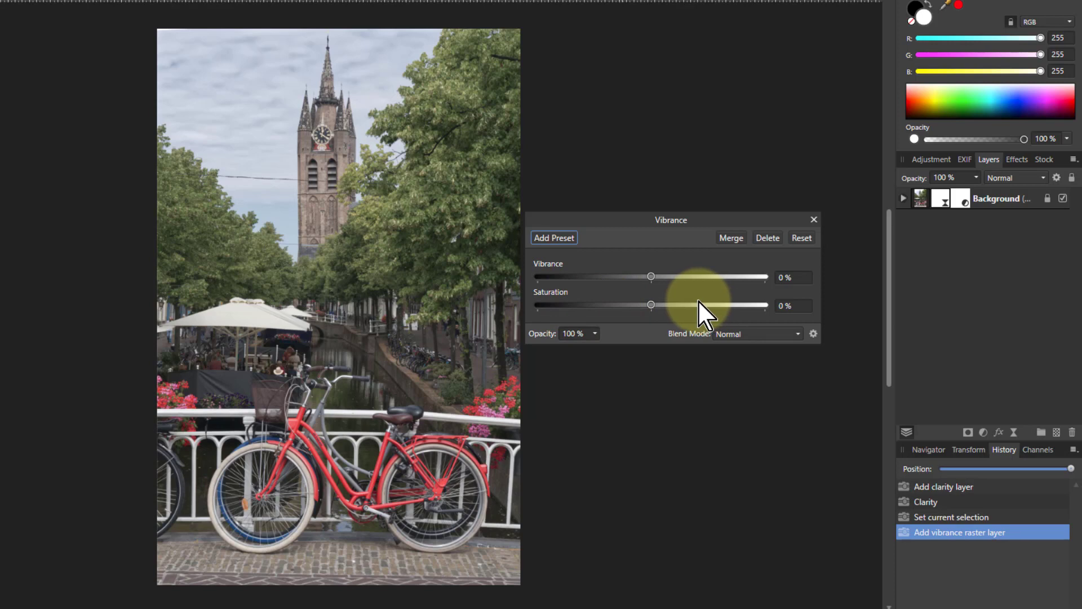
left_click_drag(651, 276, 764, 276)
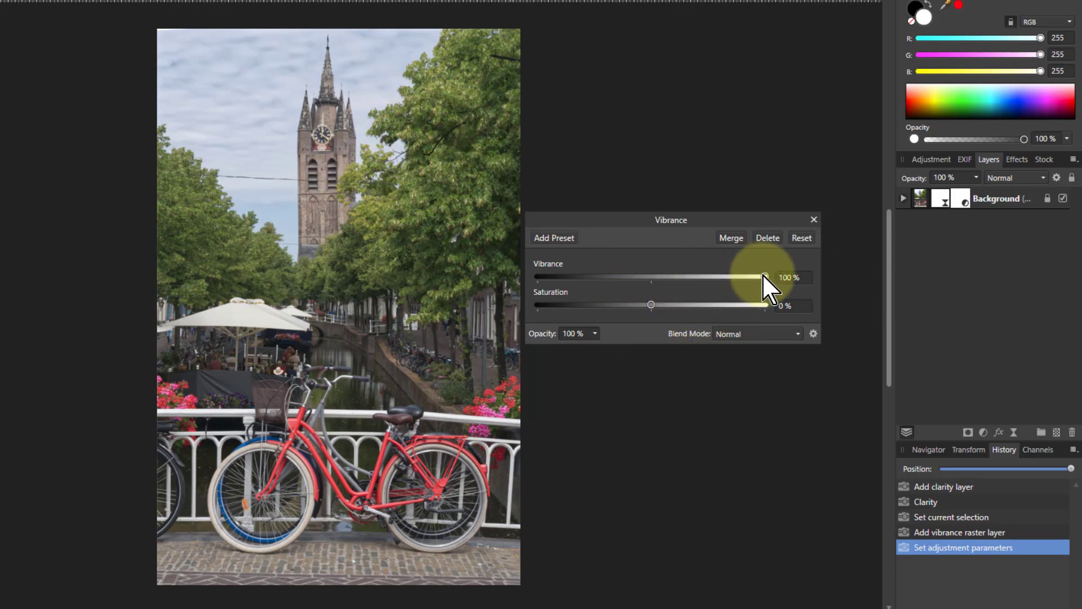
left_click_drag(764, 277, 651, 277)
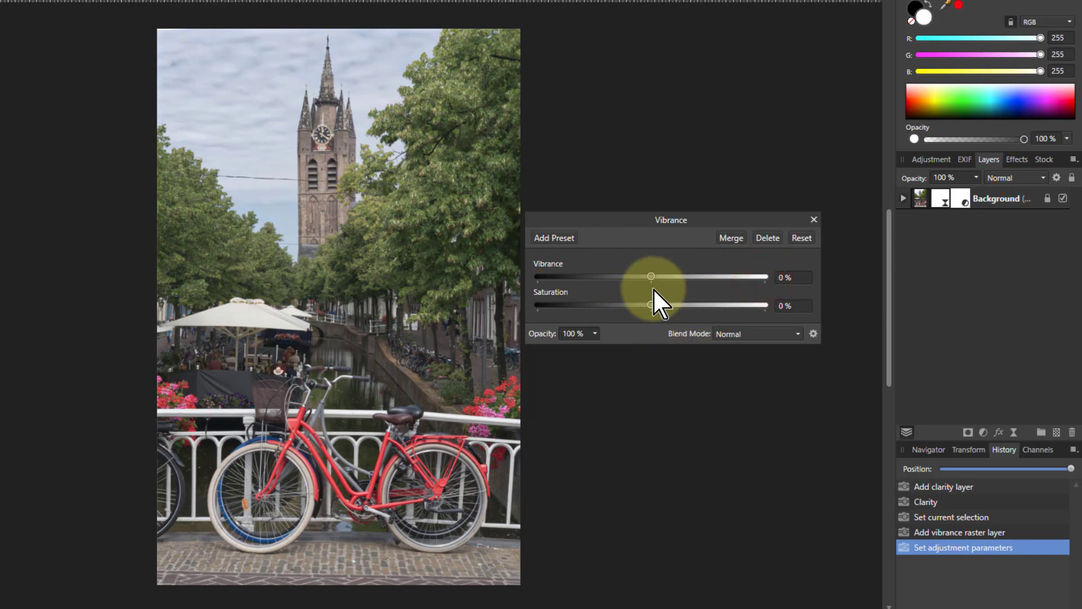
left_click_drag(650, 278, 765, 277)
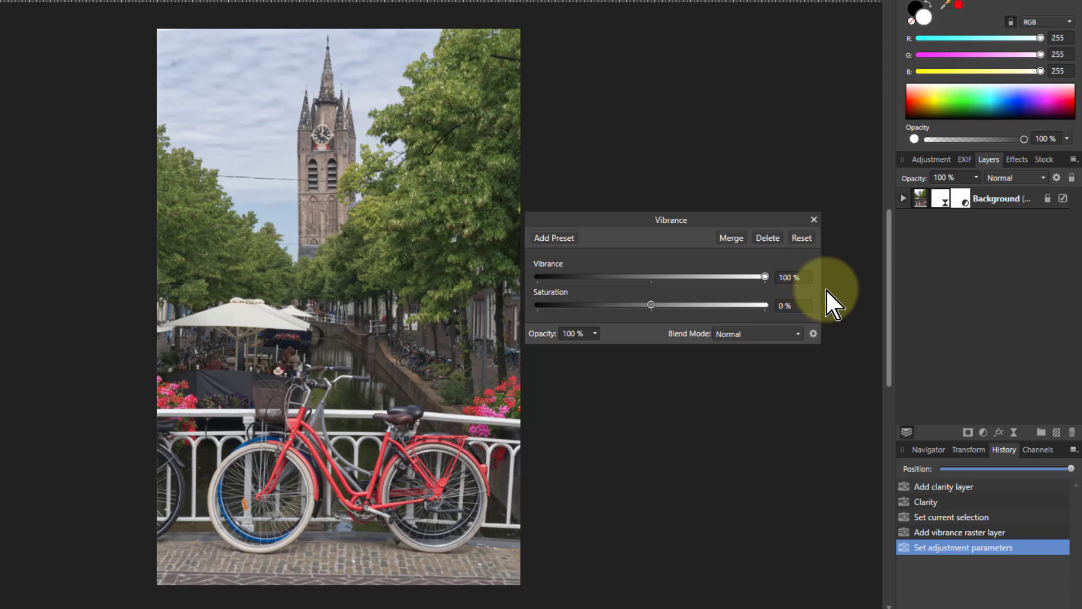
left_click_drag(763, 277, 650, 277)
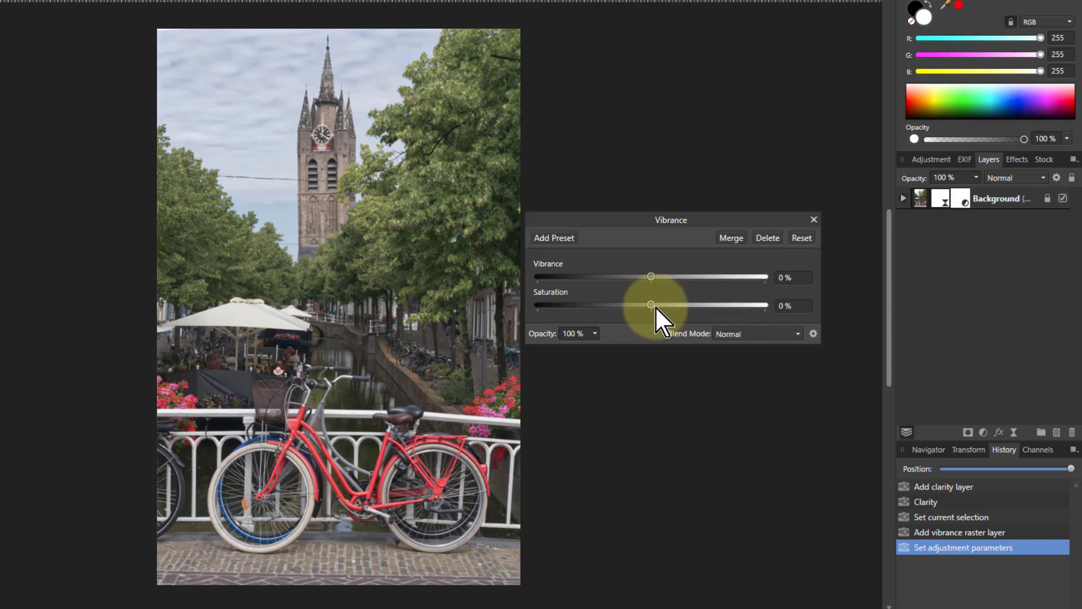
Step: Push saturation to 100% with vibrance left at 0%
left_click_drag(649, 304, 765, 304)
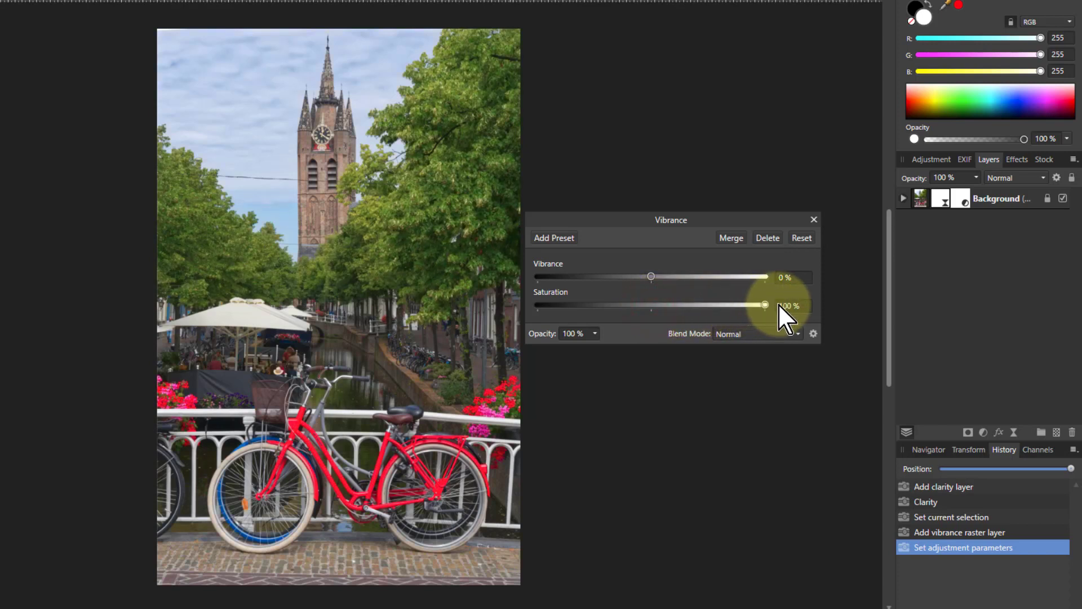
left_click_drag(765, 304, 764, 305)
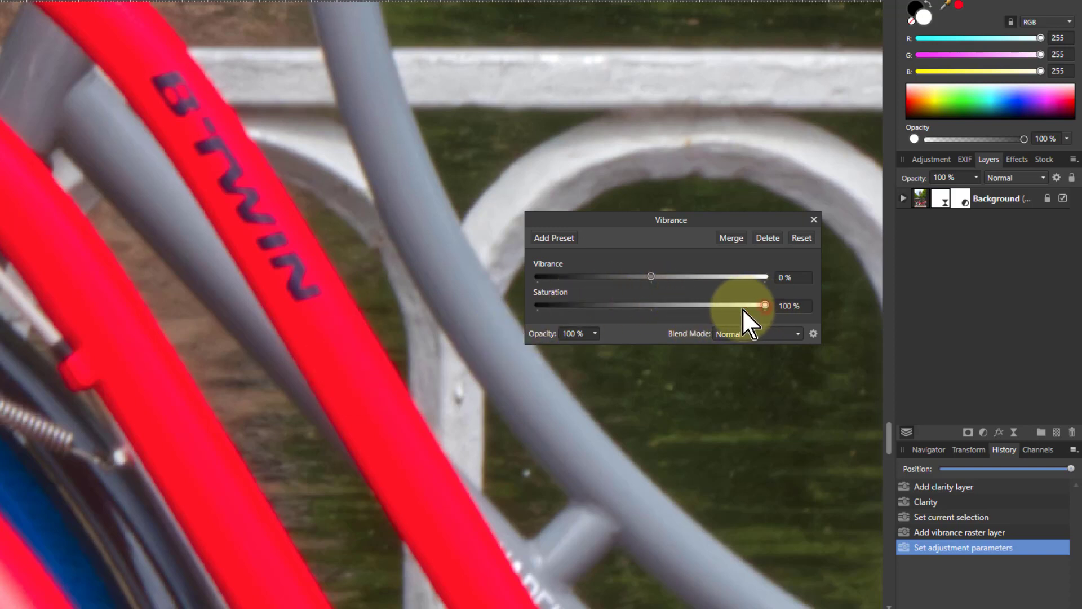
Step: Reset saturation to 0% and raise vibrance to 100% on the red bicycle frame
left_click_drag(764, 306, 653, 306)
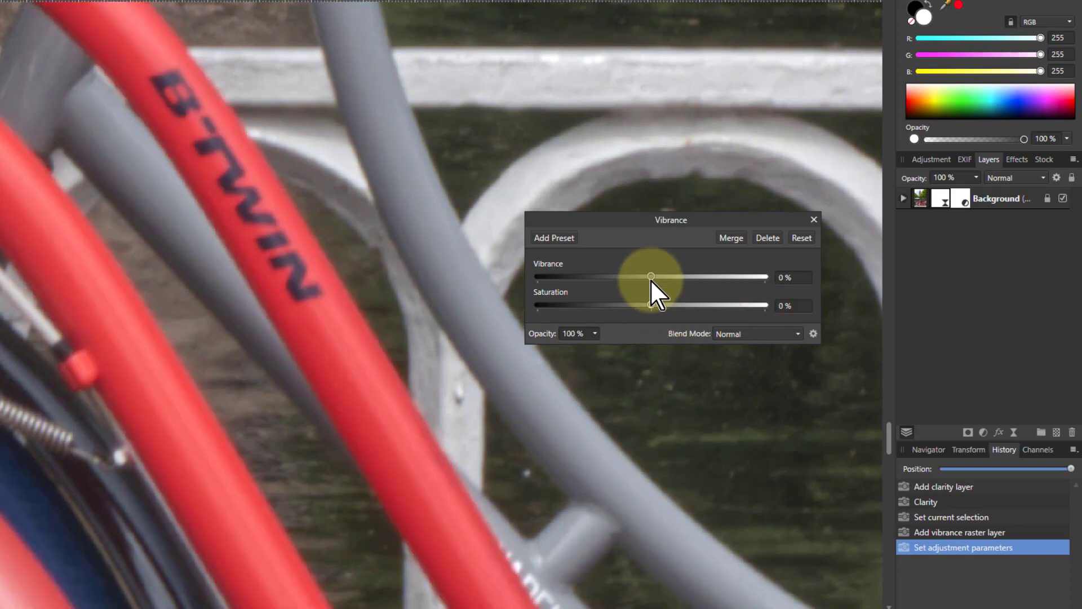
left_click_drag(652, 278, 764, 278)
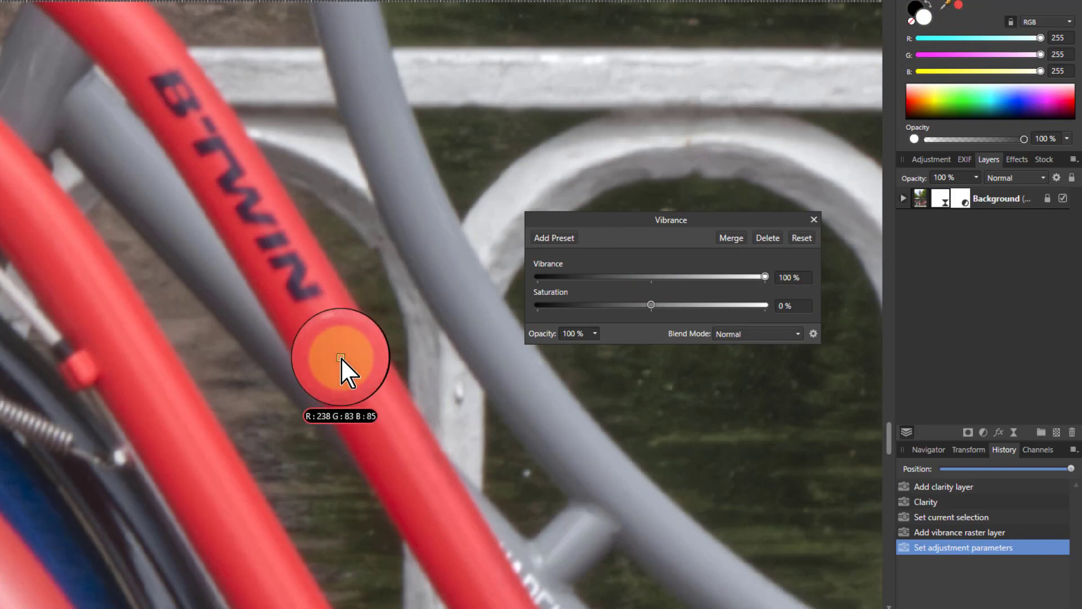
mouse_move(435, 377)
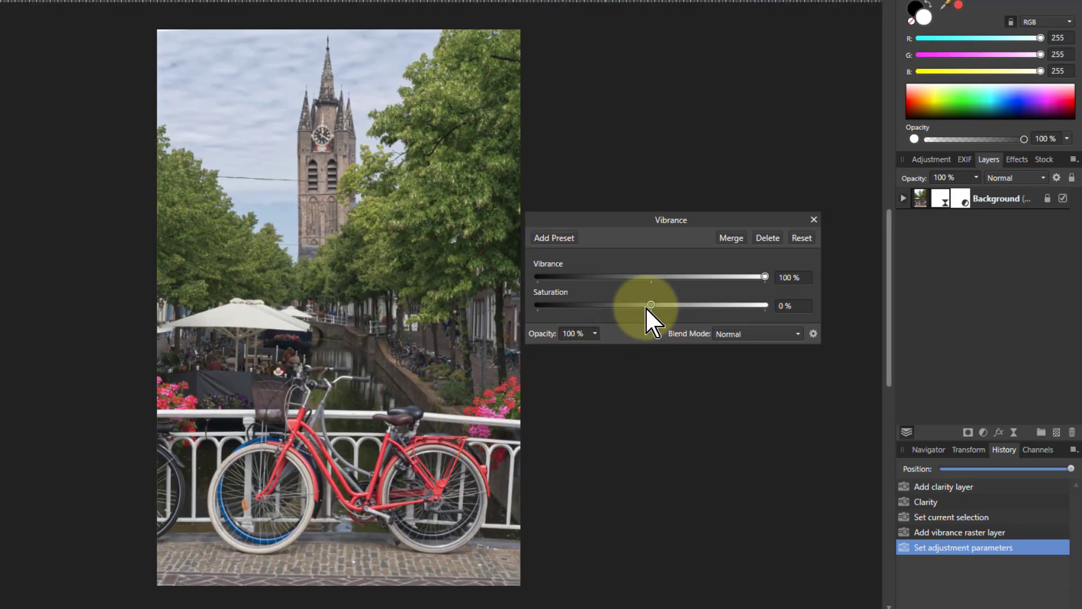
Step: Zero vibrance, raise saturation to 67%, then pull vibrance down to −27%
left_click_drag(764, 277, 652, 278)
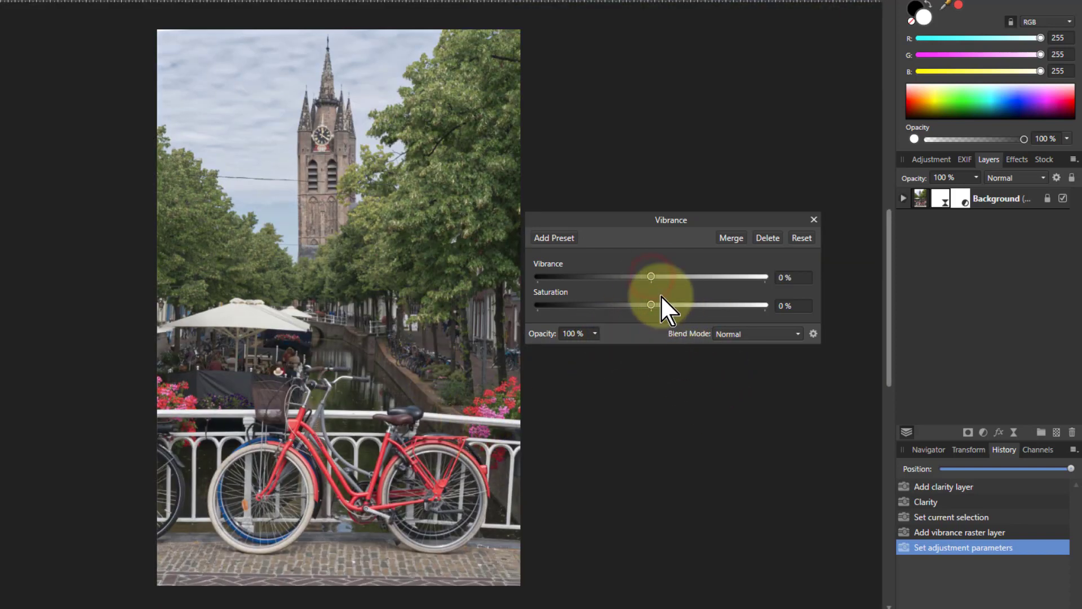
left_click_drag(652, 305, 716, 305)
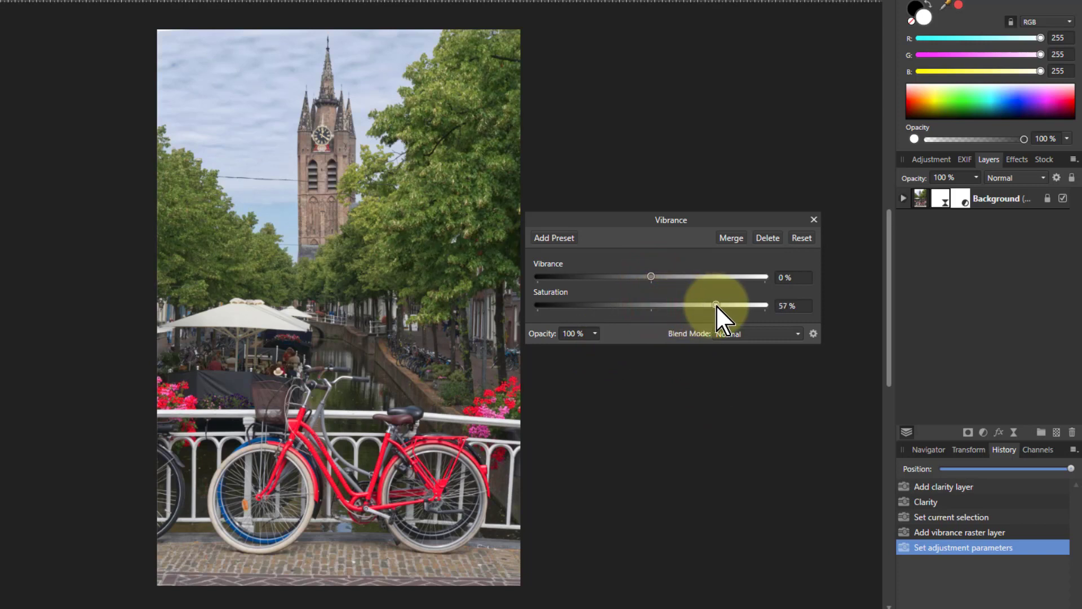
left_click_drag(715, 304, 725, 304)
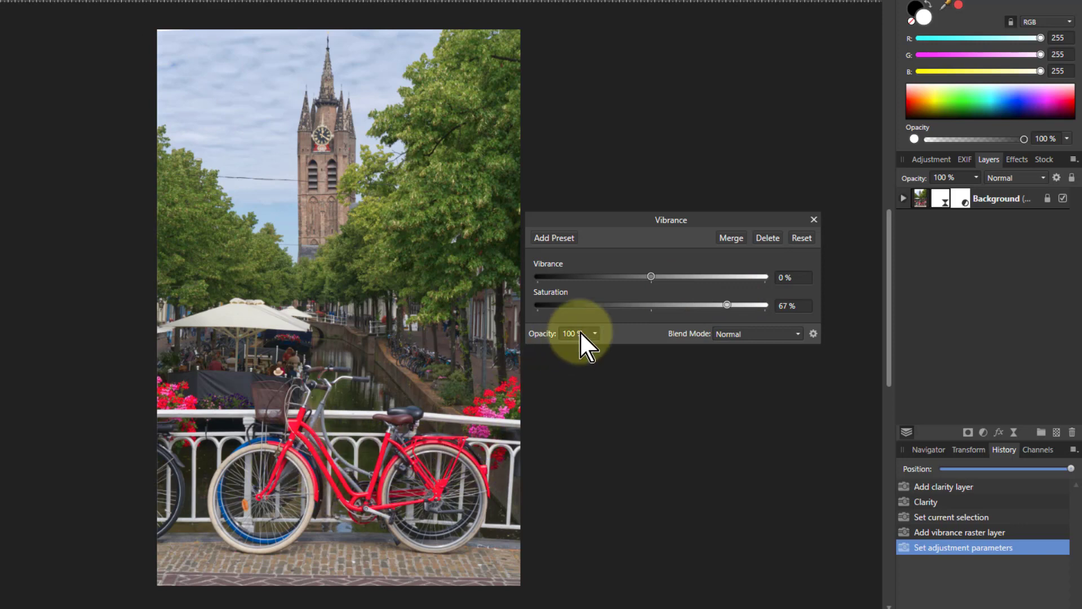
left_click_drag(651, 278, 628, 277)
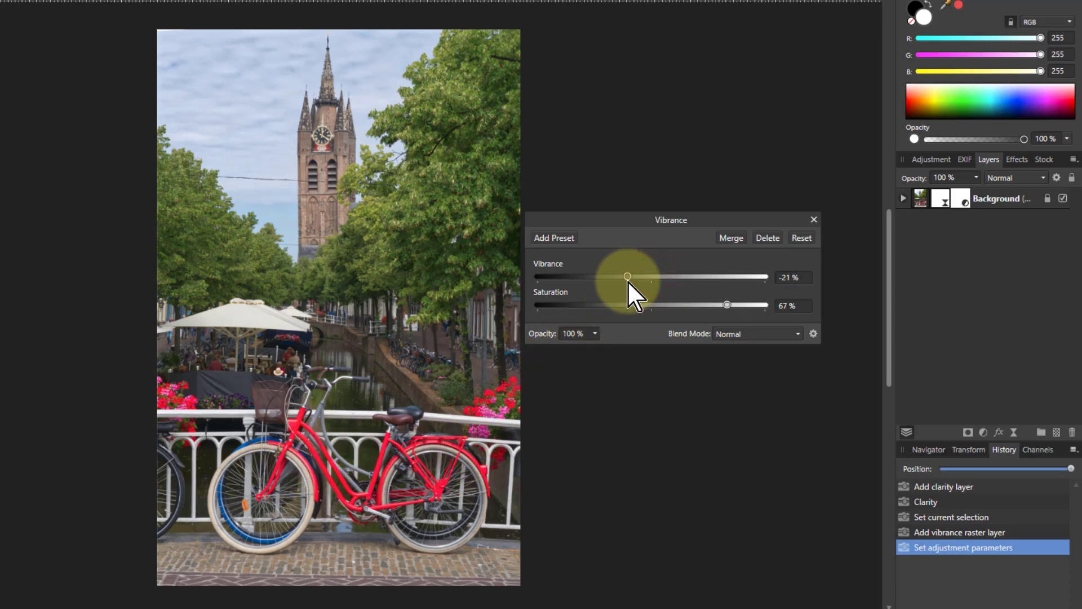
left_click_drag(627, 277, 620, 277)
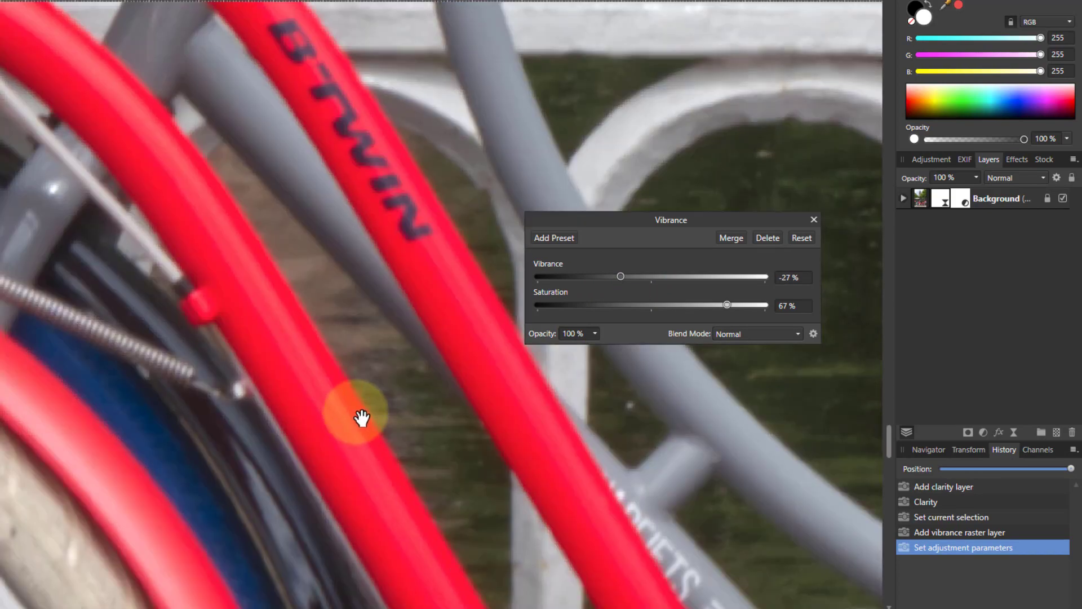
mouse_move(956, 17)
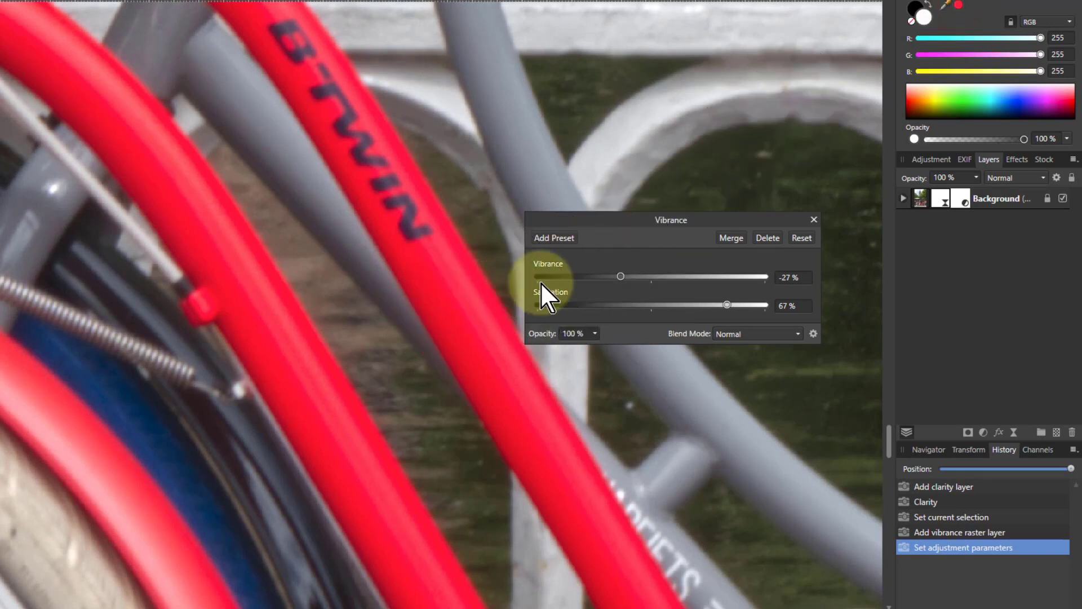
Step: Lower vibrance to −39% and settle saturation at 57% after dipping to 42%
left_click_drag(620, 276, 606, 276)
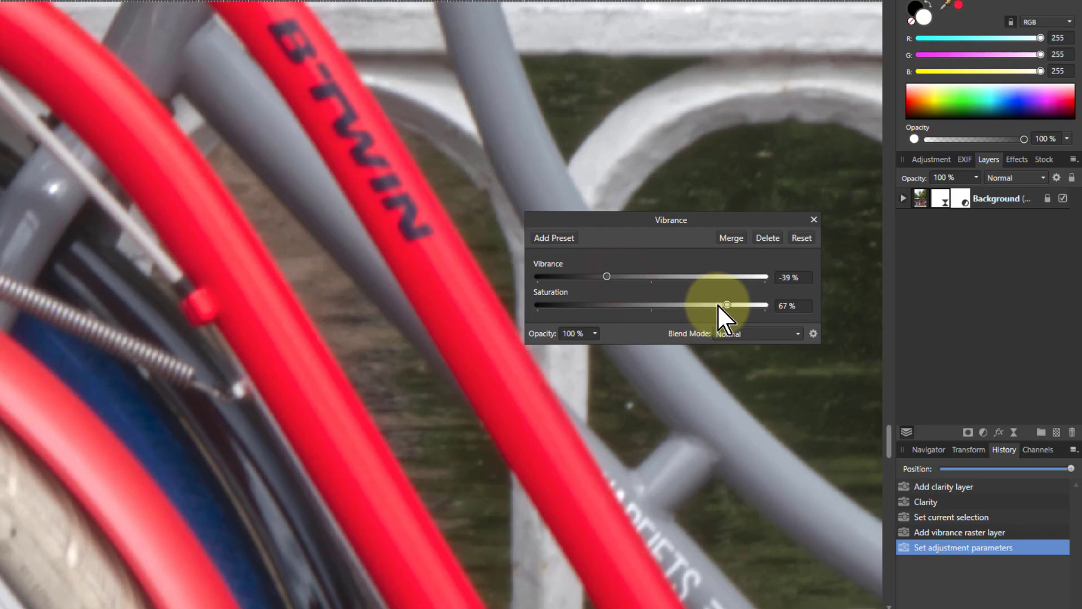
left_click_drag(728, 306, 699, 305)
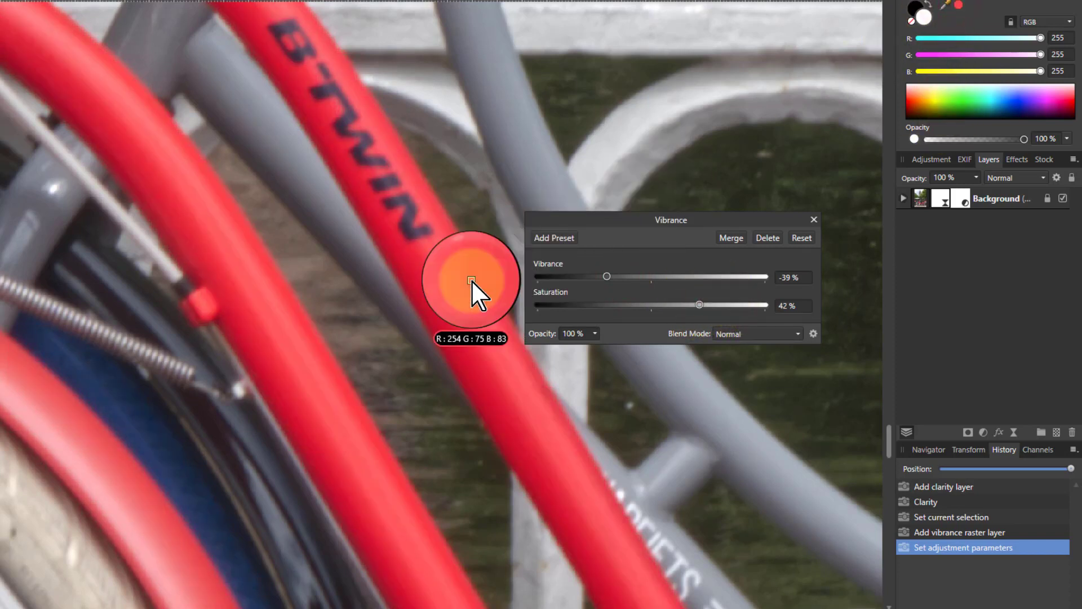
mouse_move(428, 303)
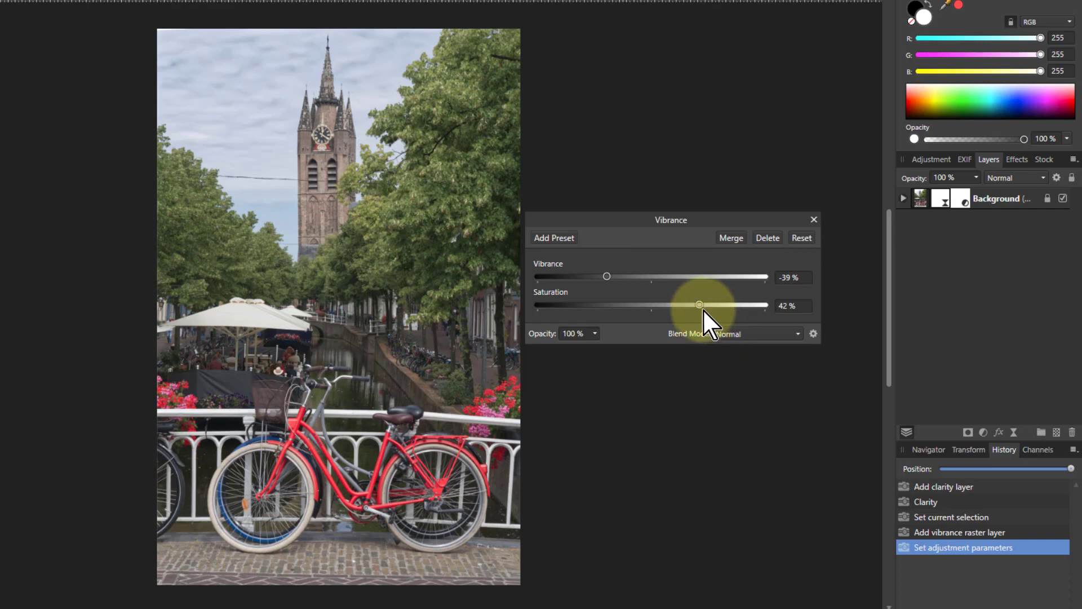
left_click_drag(699, 304, 715, 304)
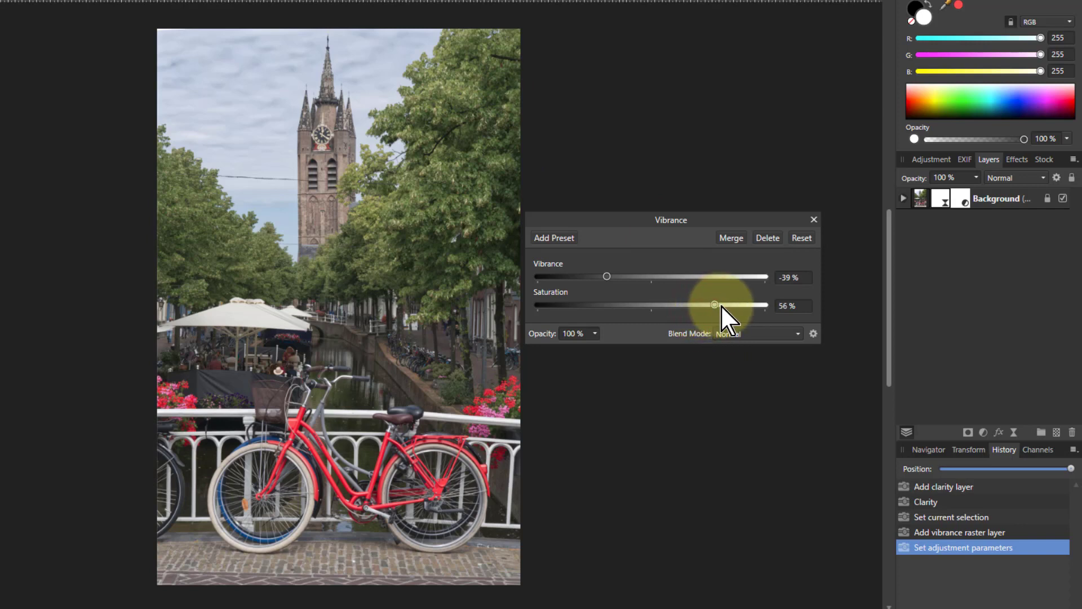
left_click_drag(715, 304, 718, 305)
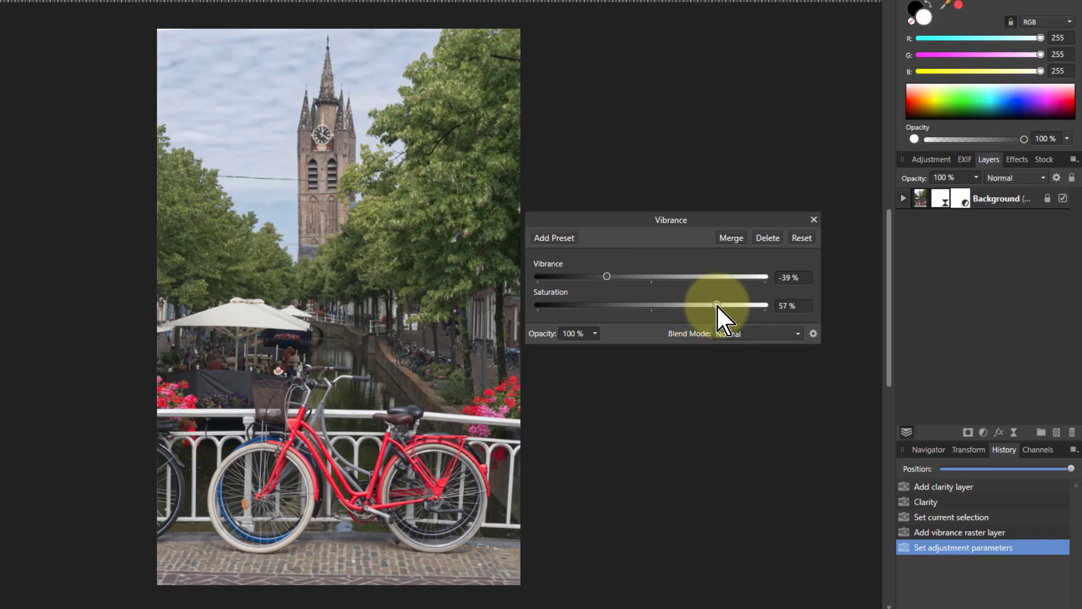